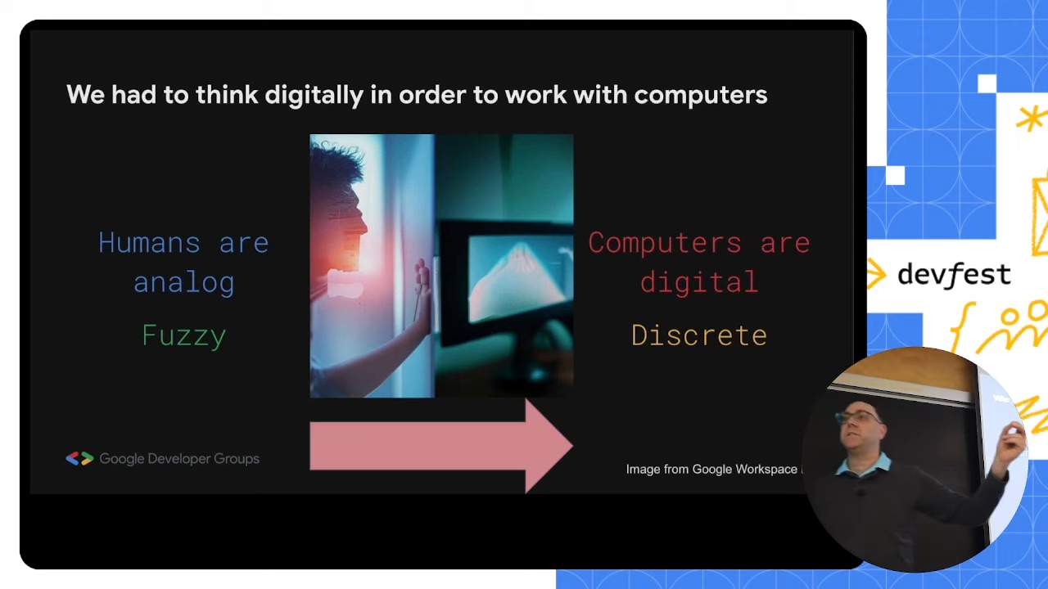
pyautogui.press('Right')
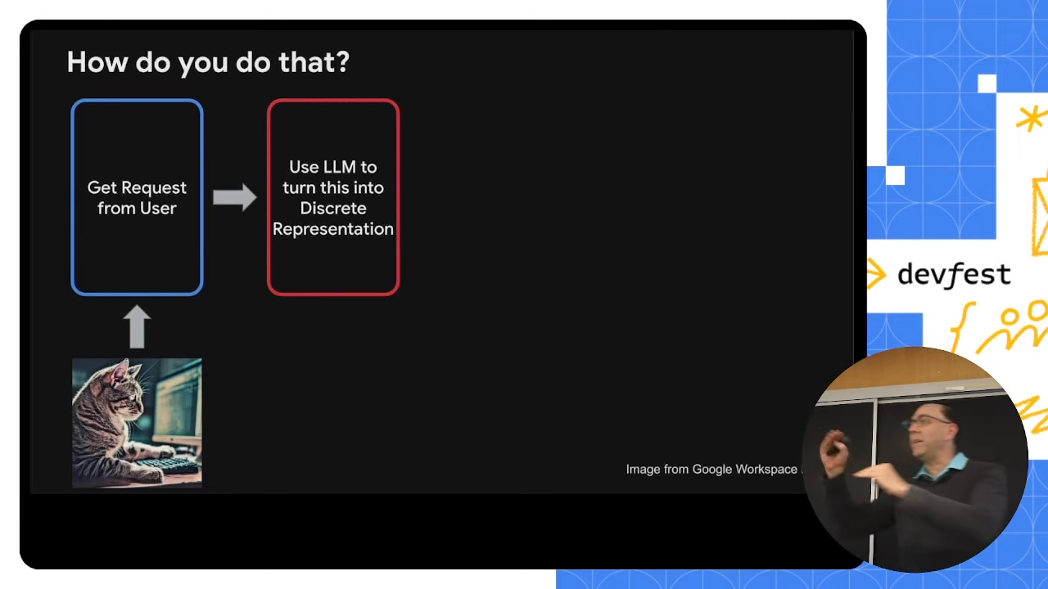
pyautogui.press('Right')
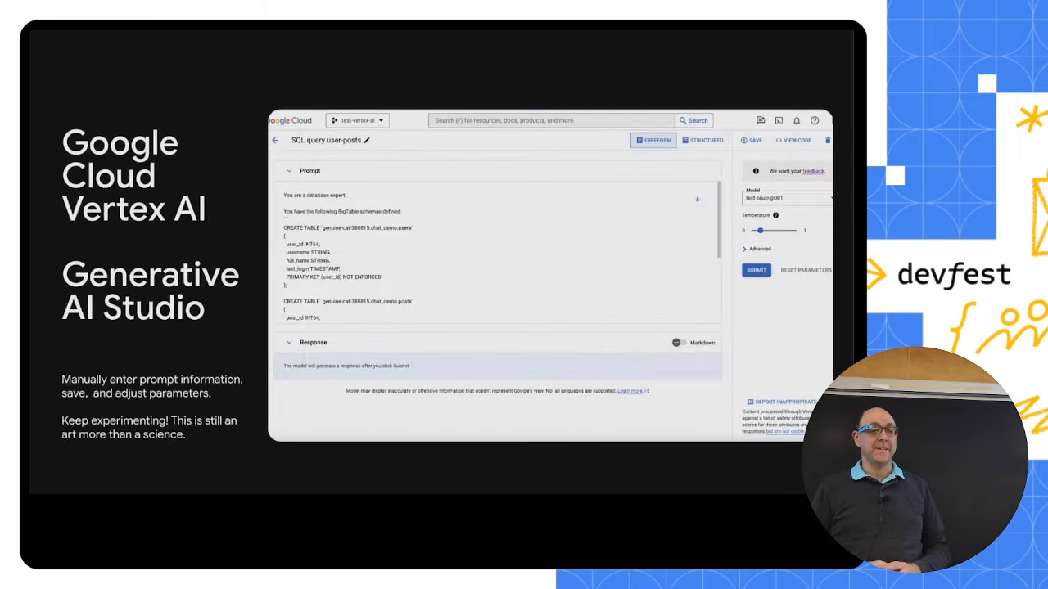